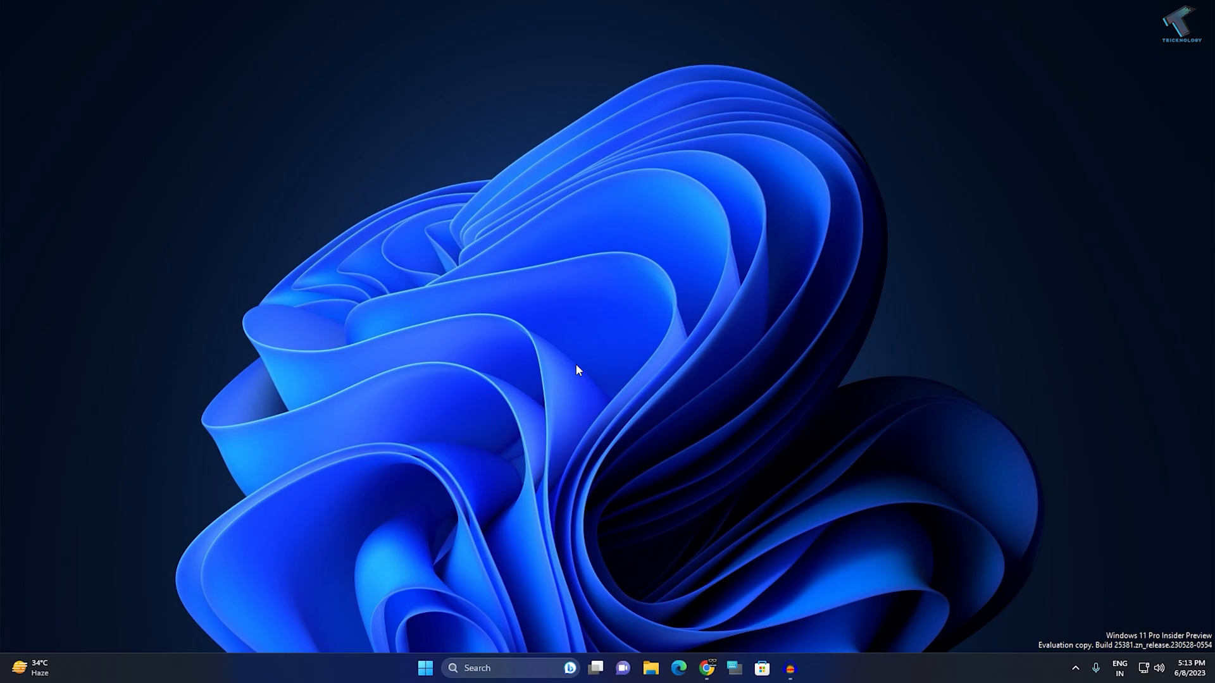
mouse_move(466, 578)
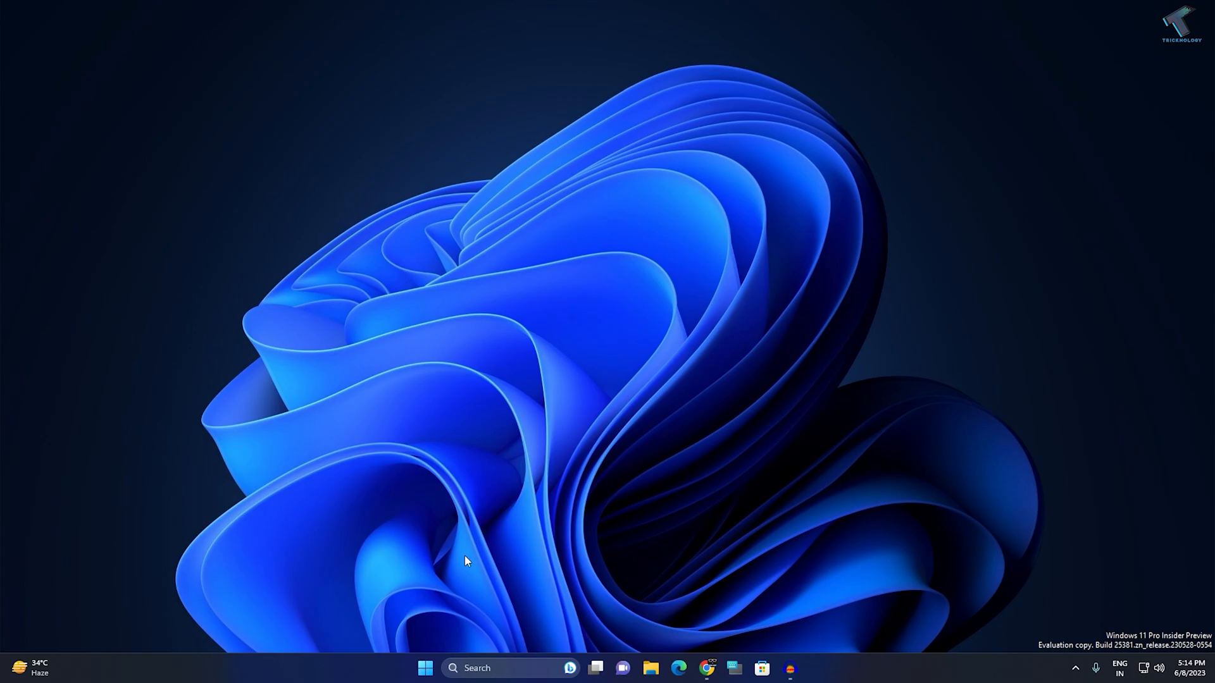
Search the Start menu for mmsys.cpl to bring up the Sound control panel
left_click(425, 669)
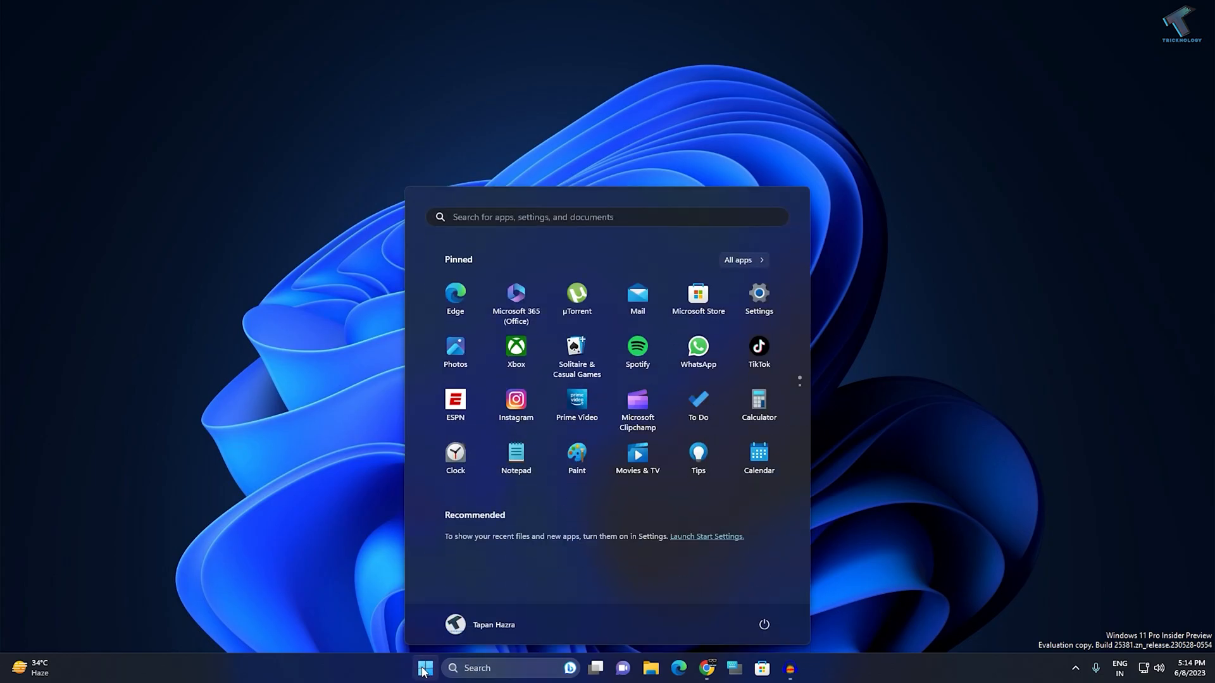
type("mmsyst")
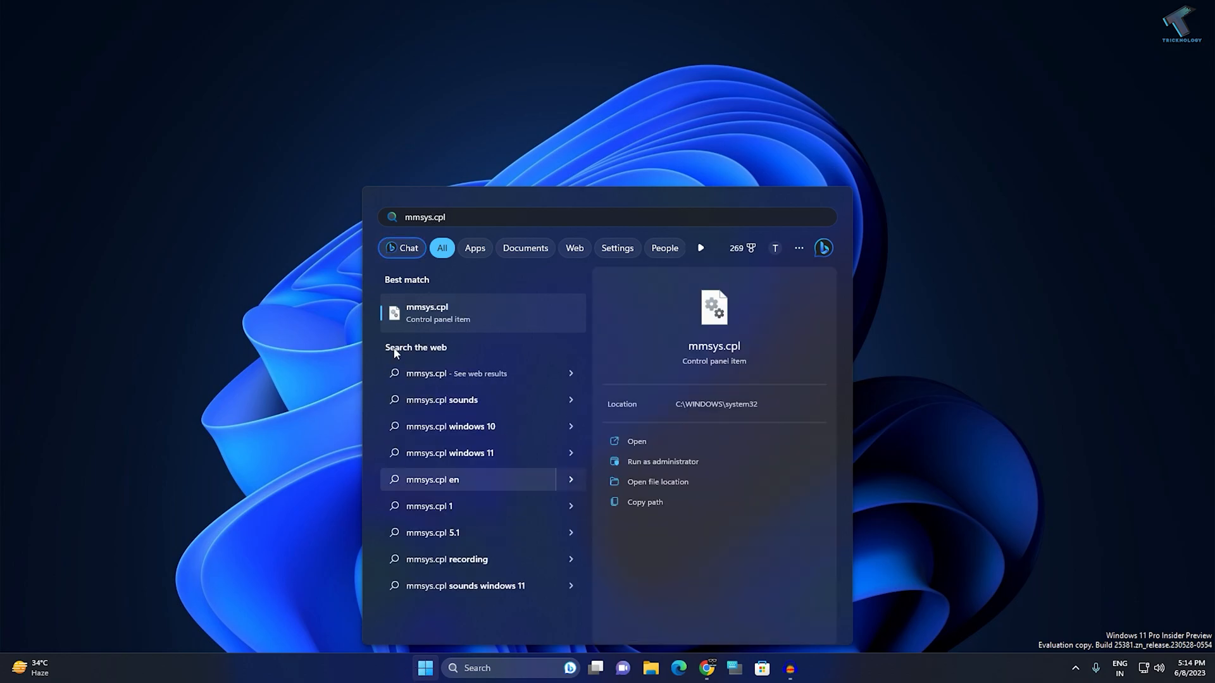
mouse_move(457, 314)
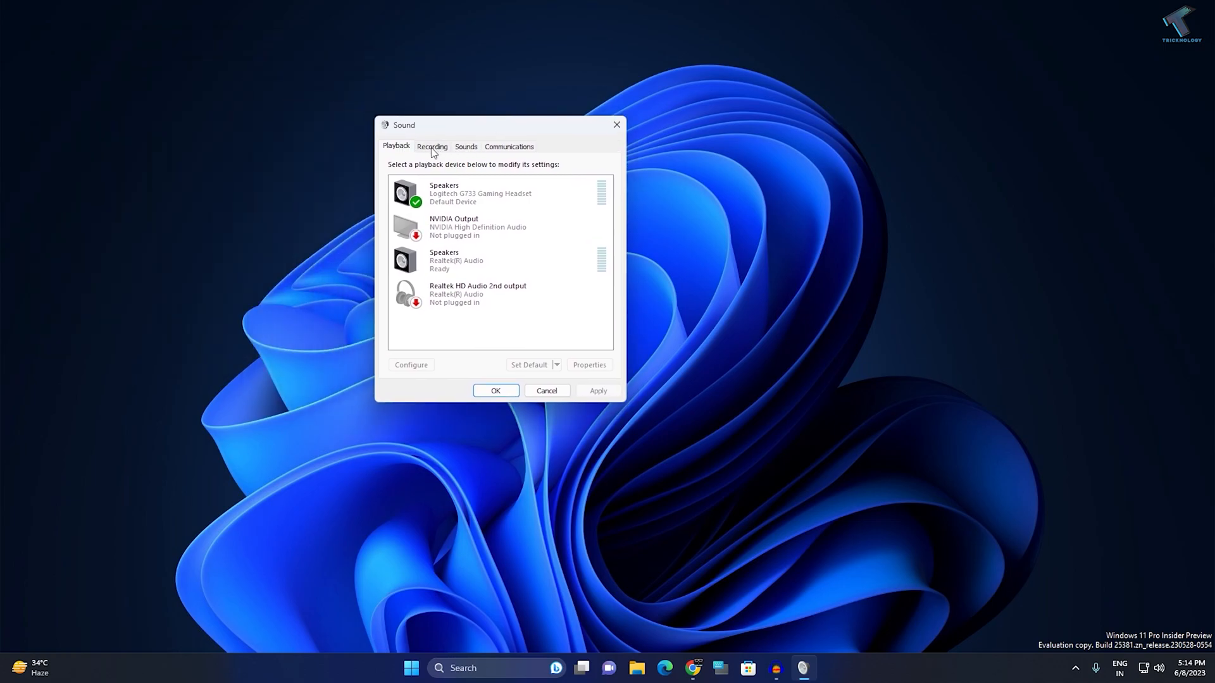
Inspect the recording devices, including the USB Condenser Microphone's options, then close Sound
left_click(432, 146)
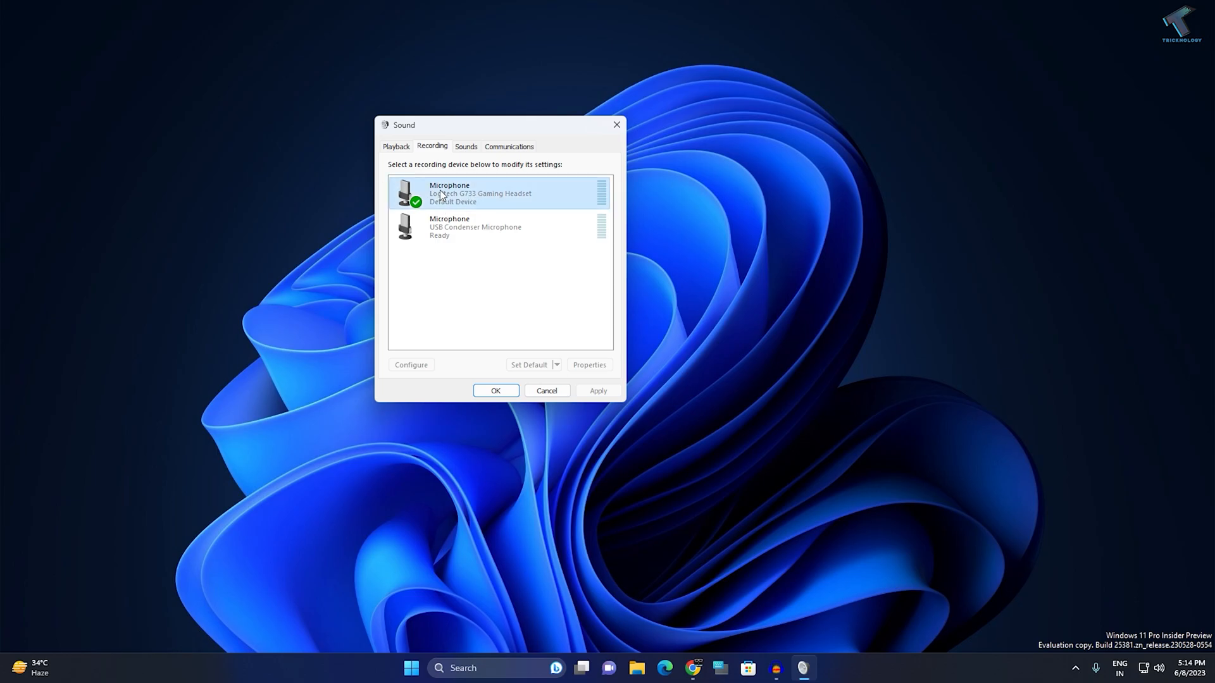
right_click(475, 227)
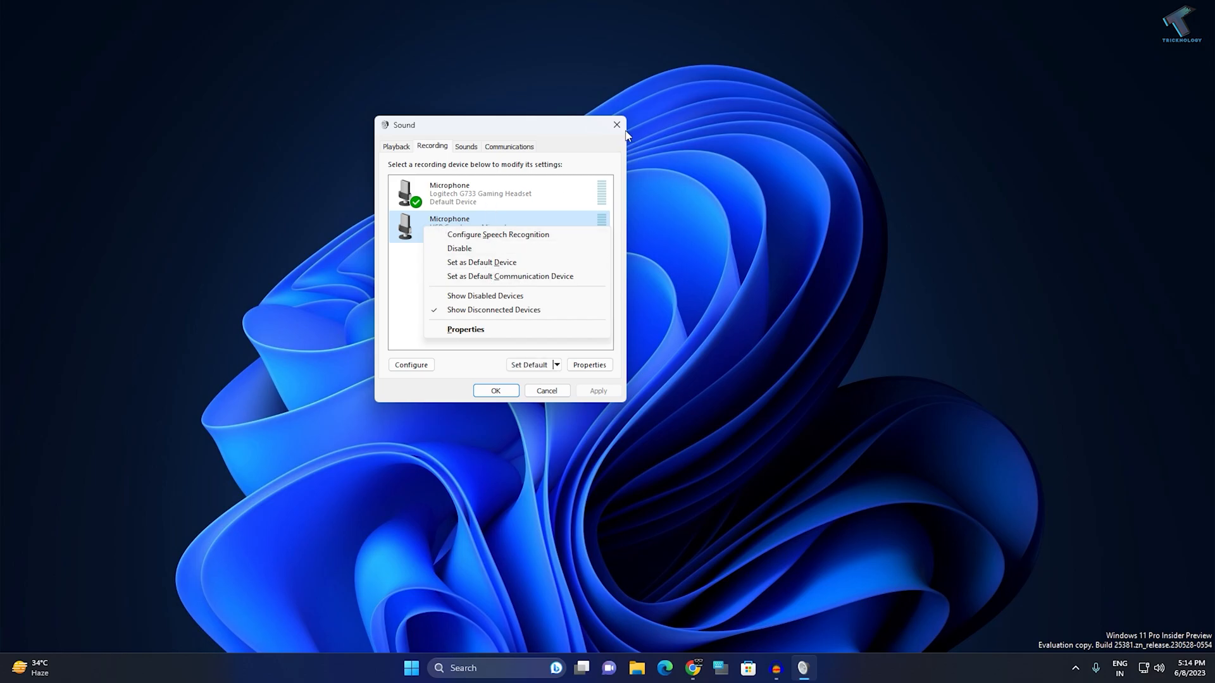
left_click(616, 124)
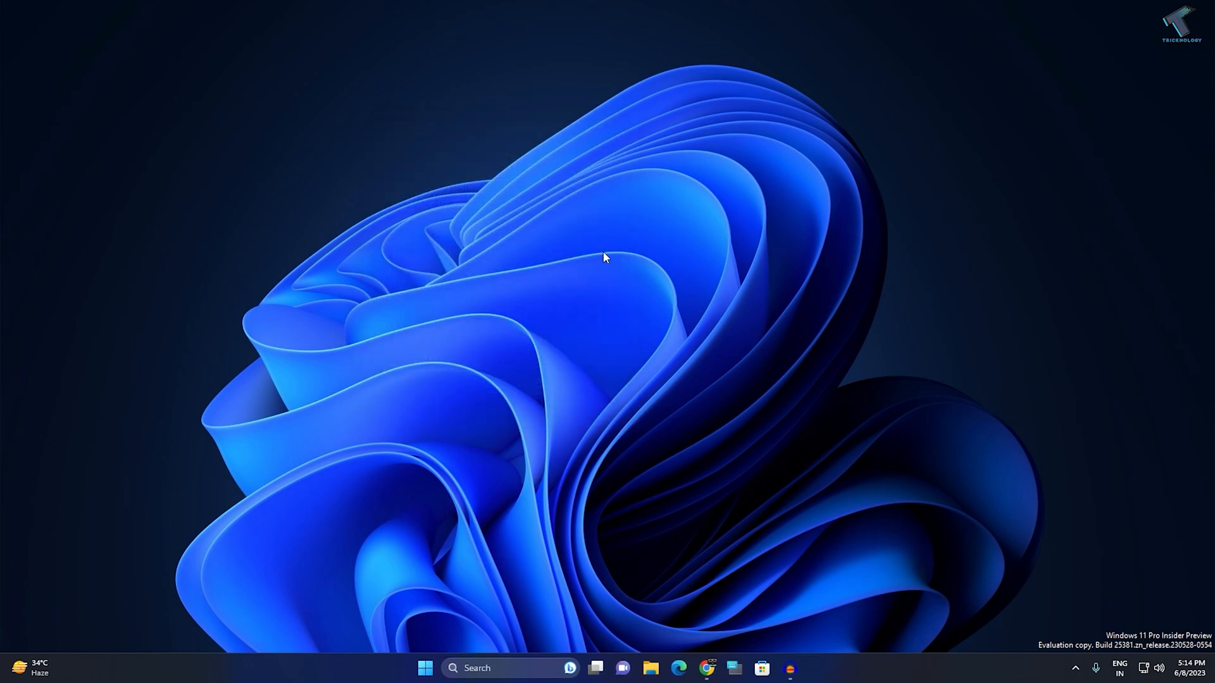
Launch Settings from the Start button's Quick Link menu
right_click(426, 668)
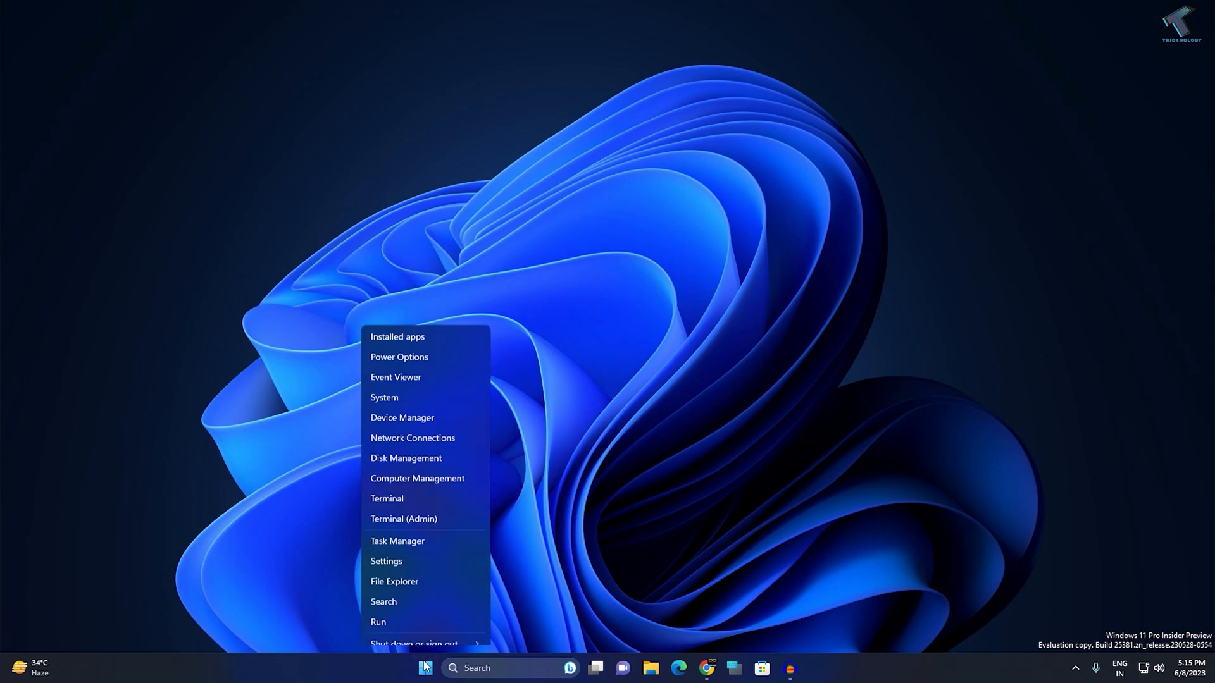
left_click(386, 562)
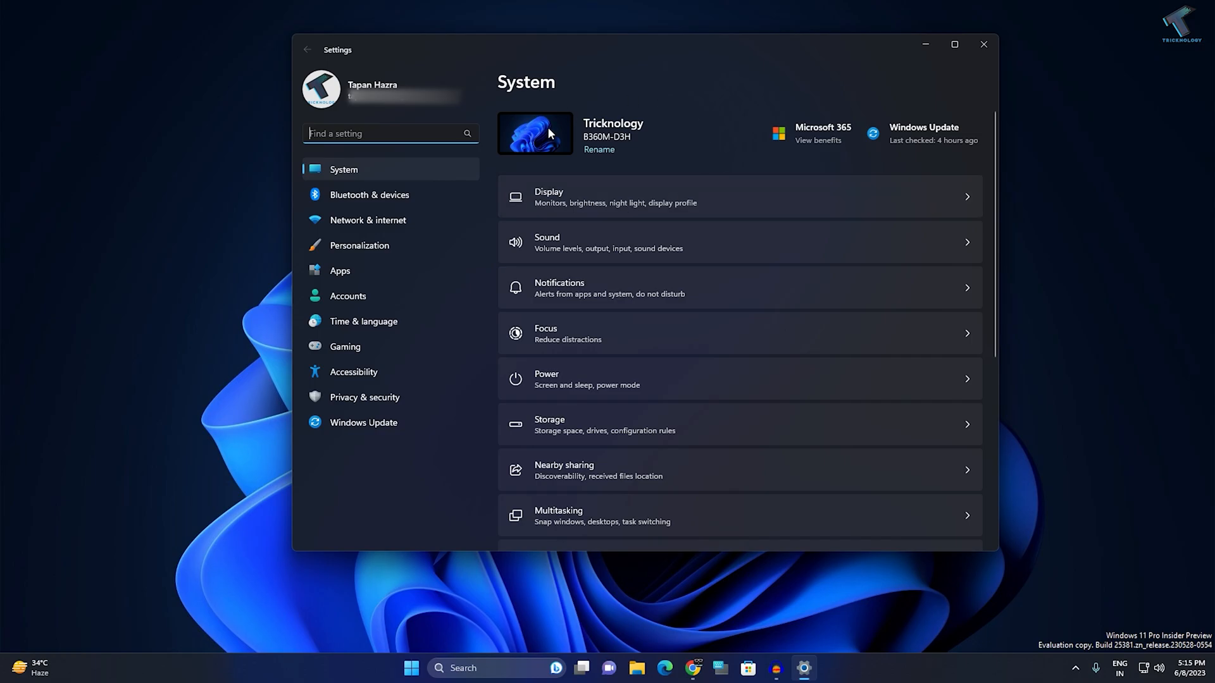
mouse_move(375, 404)
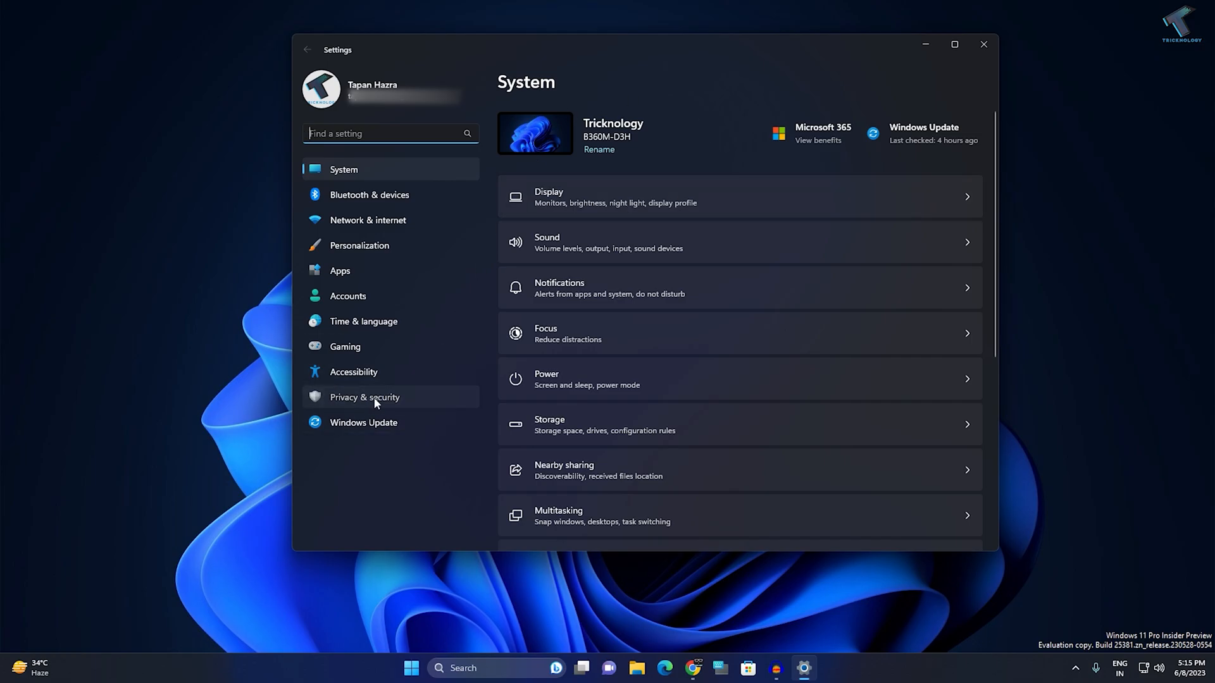
Check the Microphone page under Privacy & security App permissions shows access turned on
left_click(365, 397)
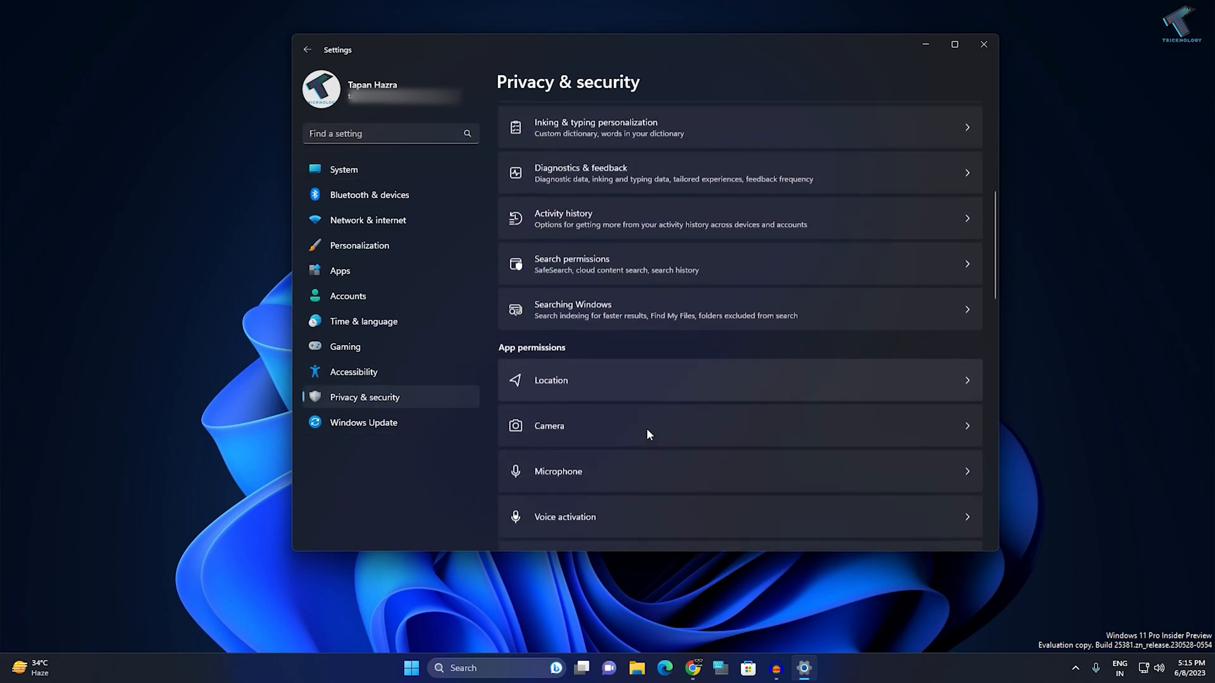
scroll("down", 3)
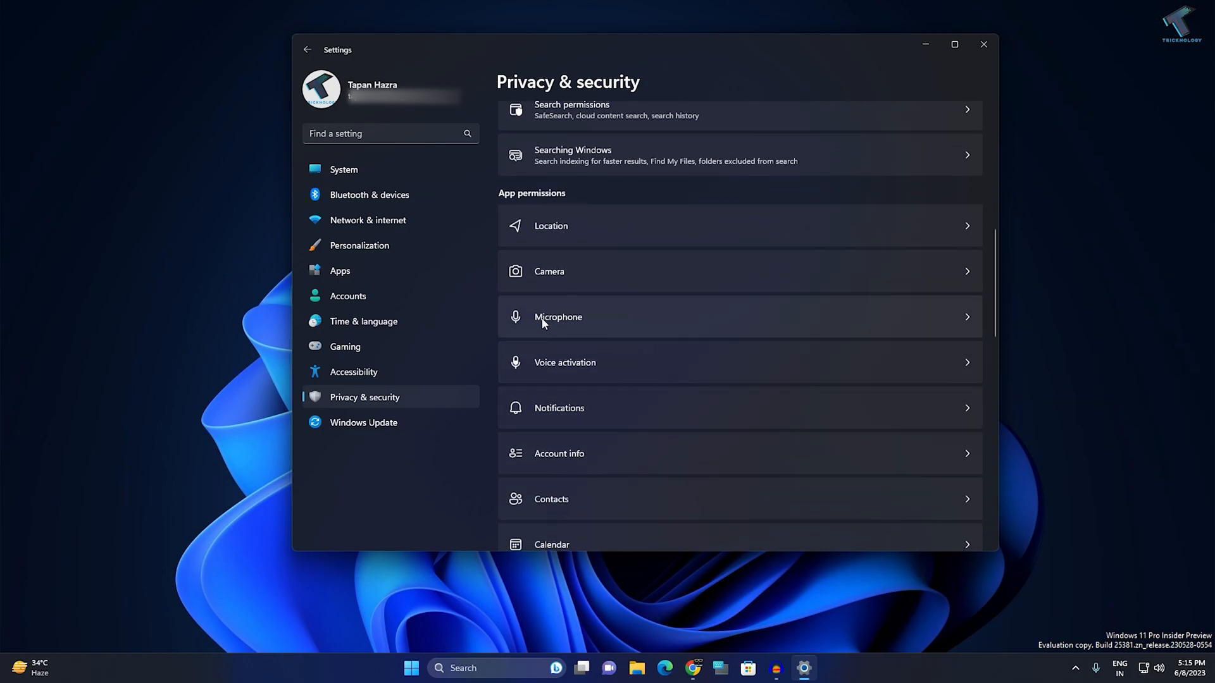
mouse_move(568, 327)
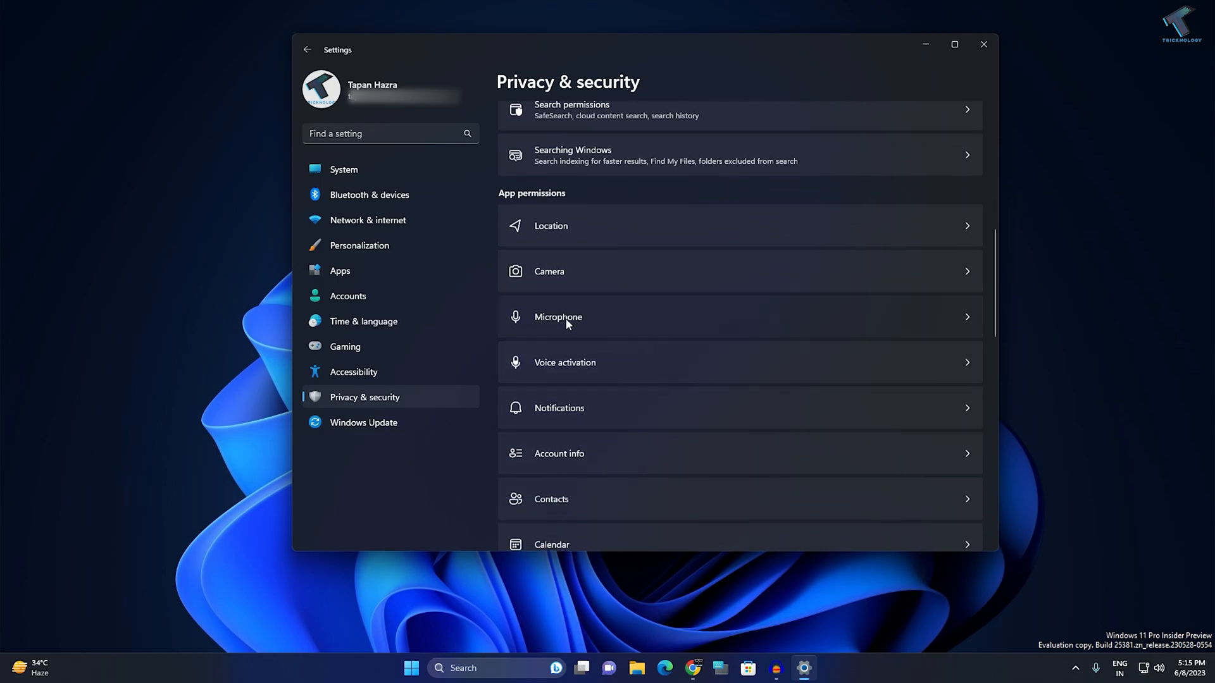
left_click(558, 317)
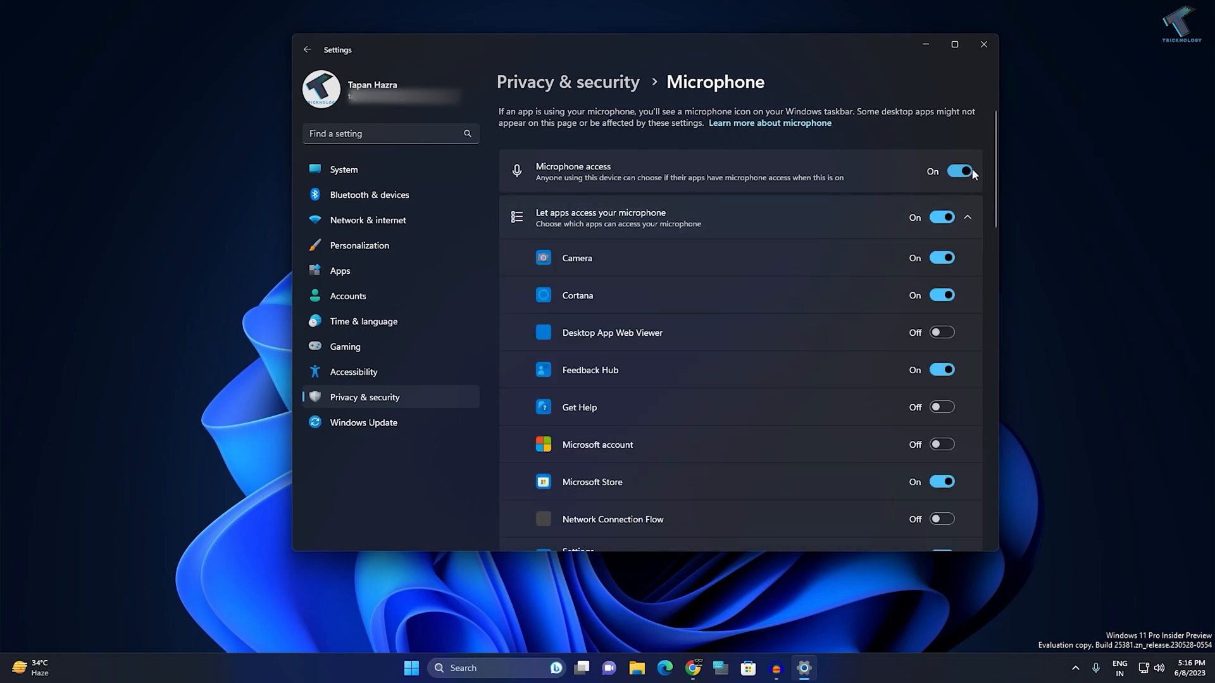
mouse_move(625, 222)
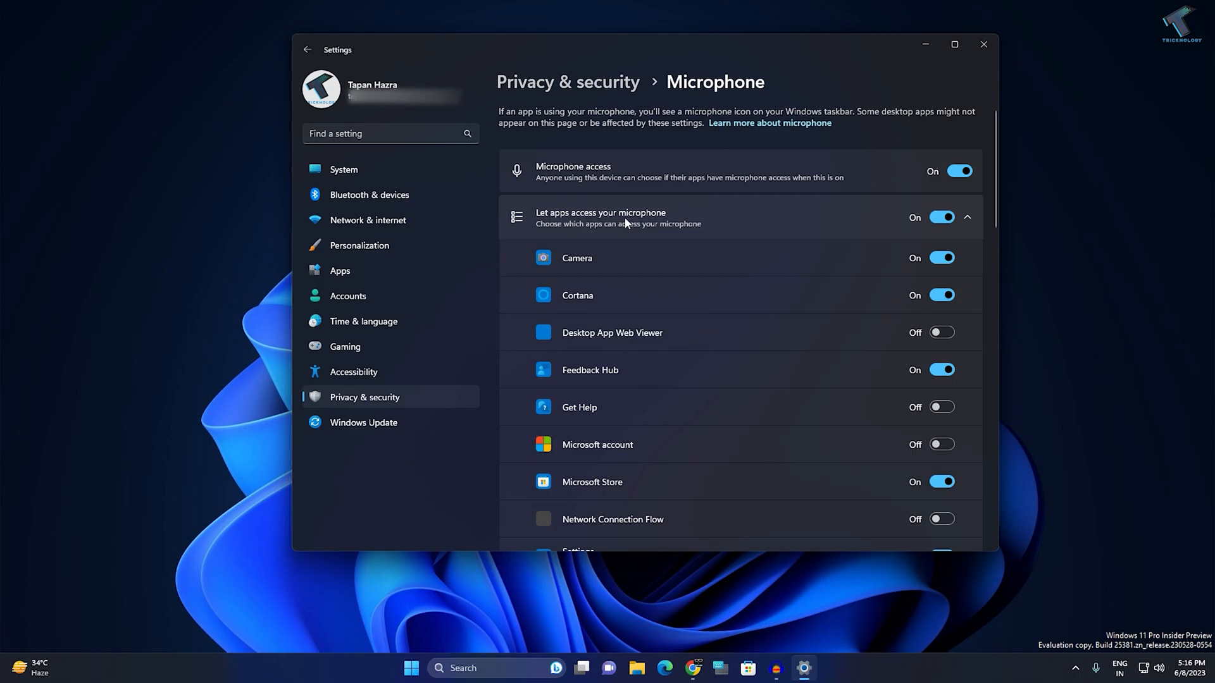
mouse_move(938, 208)
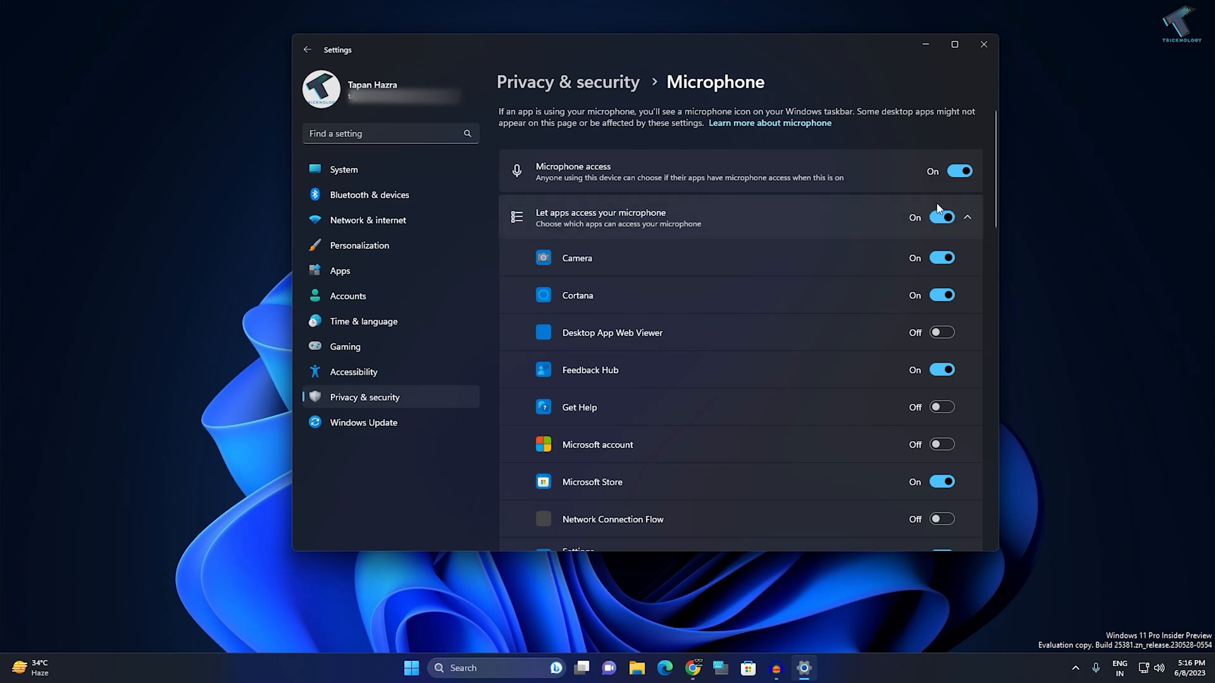
mouse_move(951, 205)
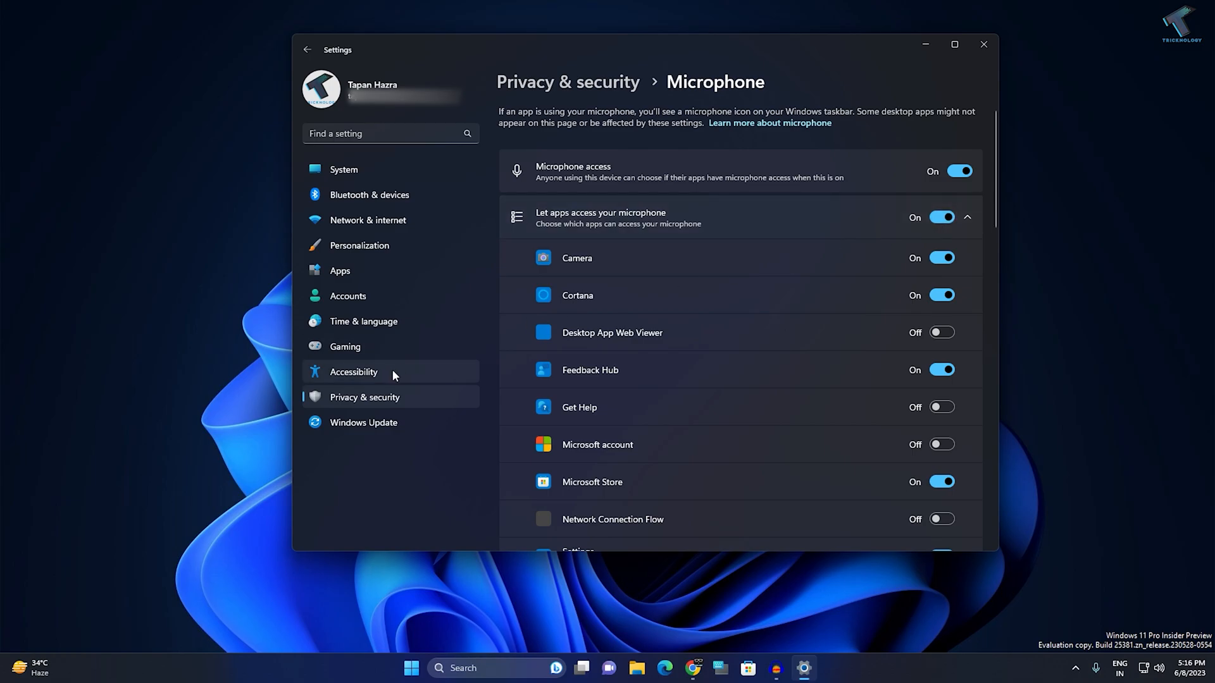
Switch Voice access on under Accessibility > Speech and accept its data terms
left_click(353, 372)
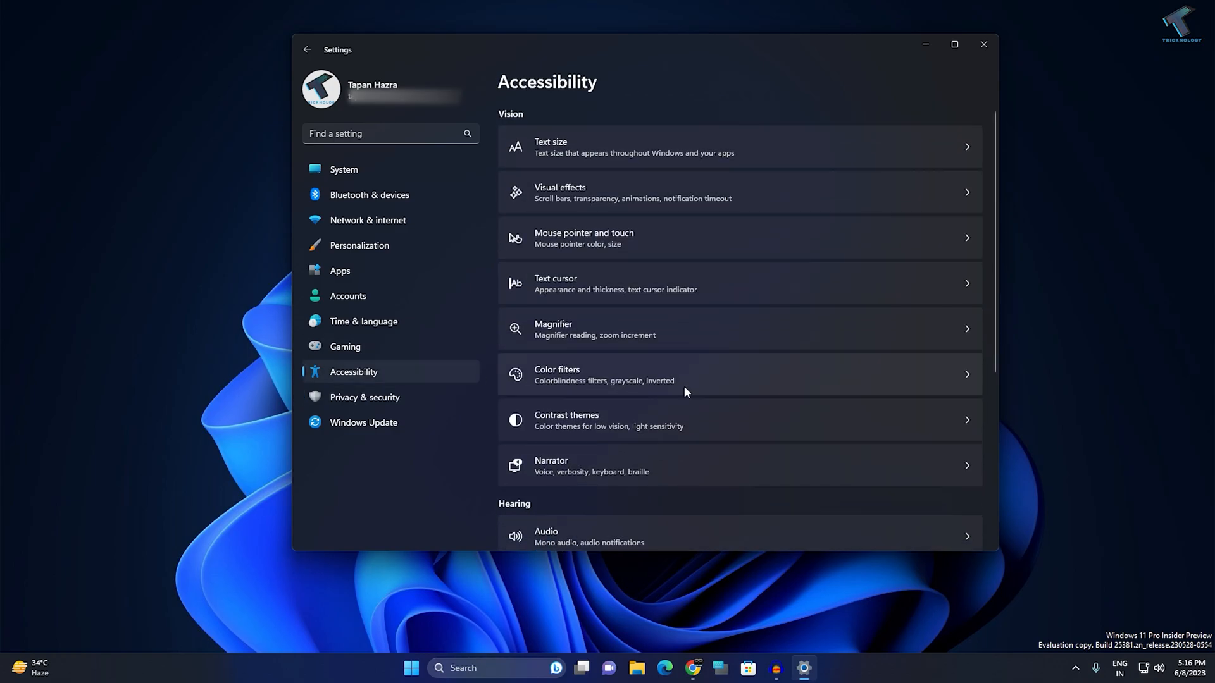
scroll("down", 3)
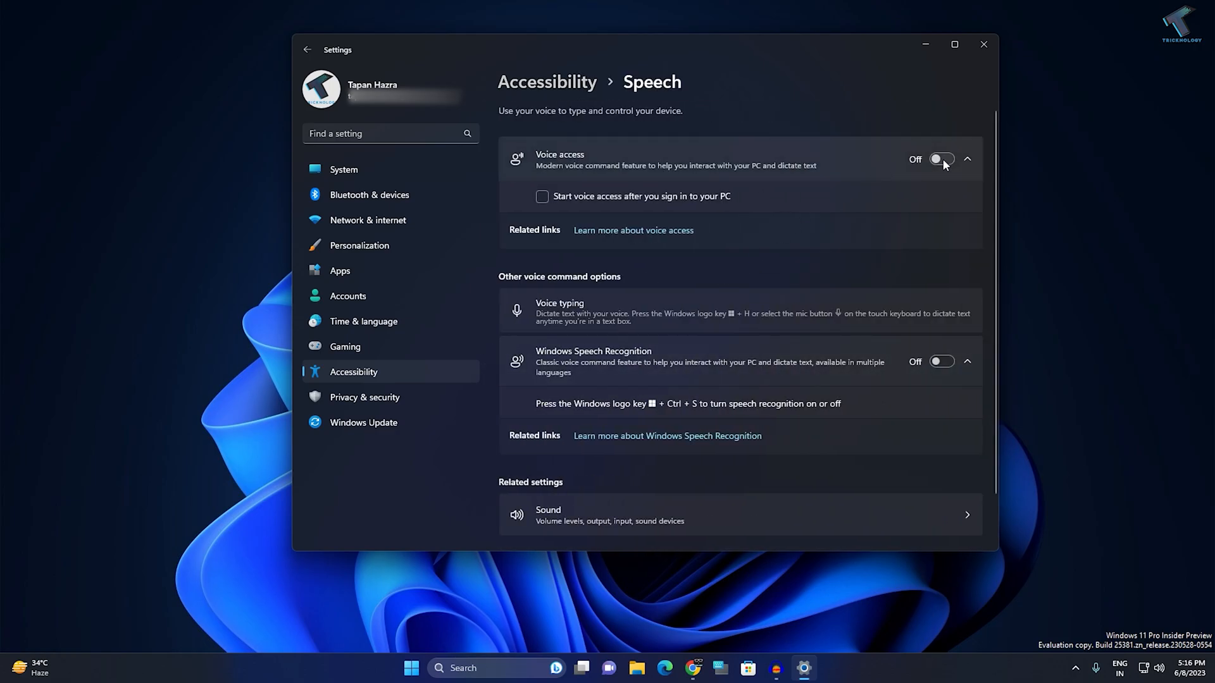
mouse_move(950, 169)
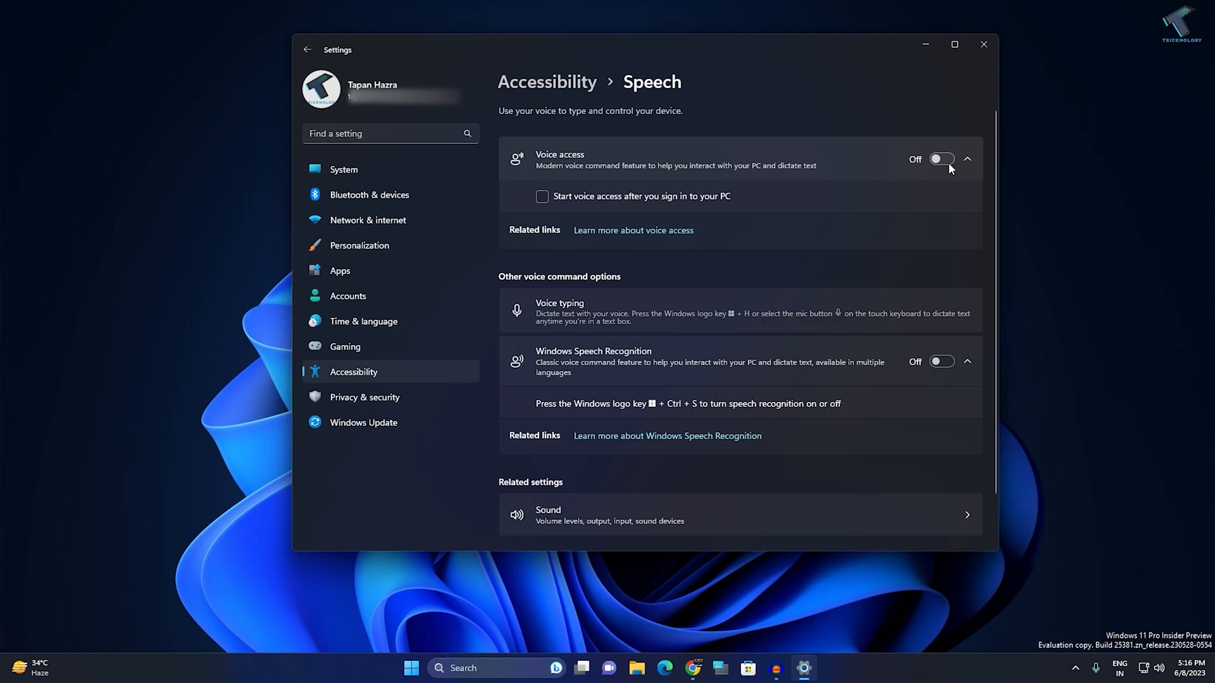
left_click(941, 159)
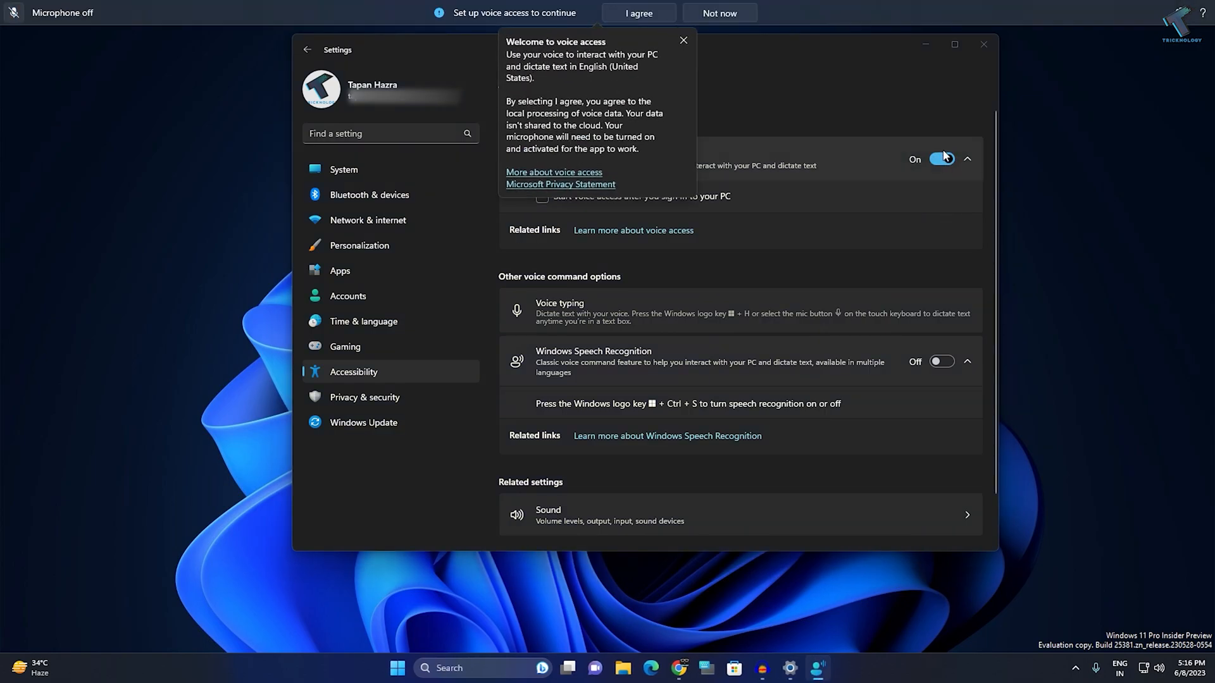
left_click(638, 12)
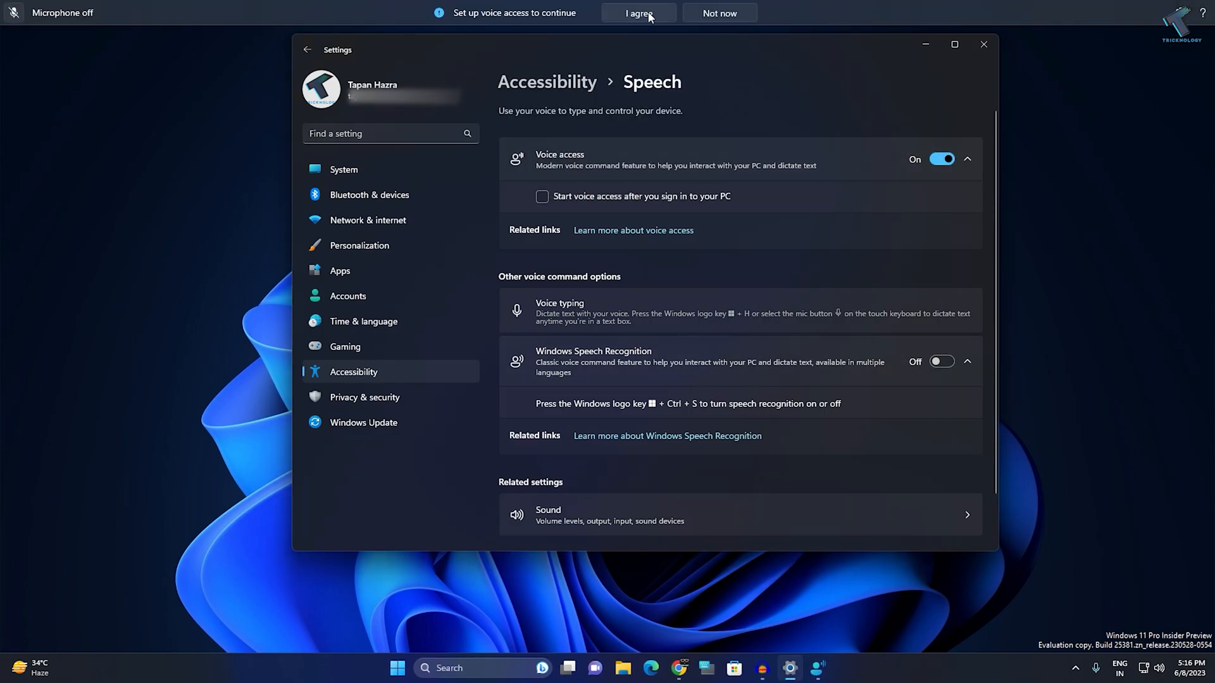
left_click(638, 13)
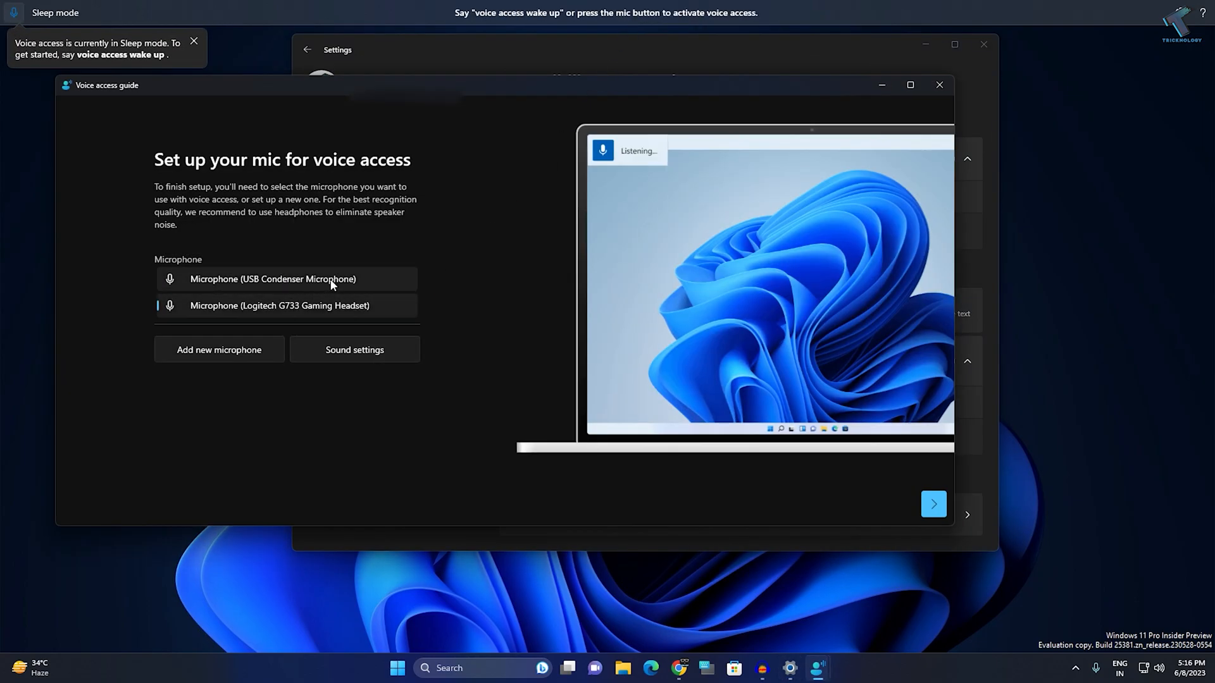
Choose the USB Condenser Microphone and complete the voice access setup guide
left_click(933, 505)
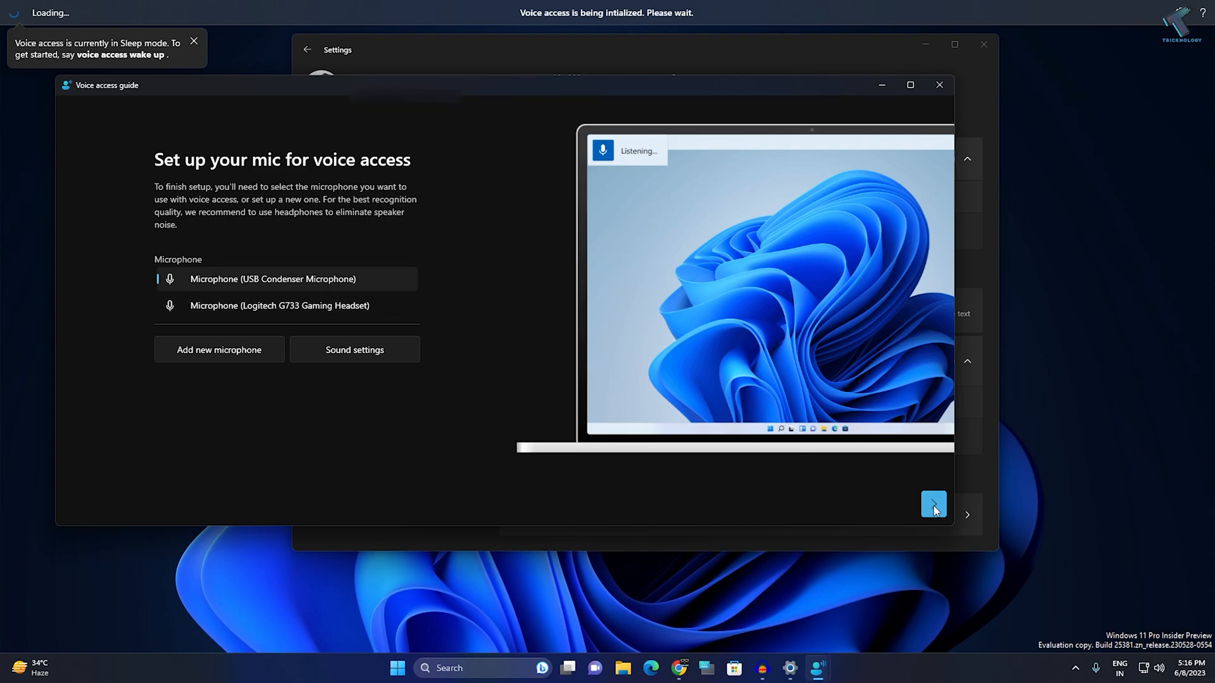
left_click(933, 505)
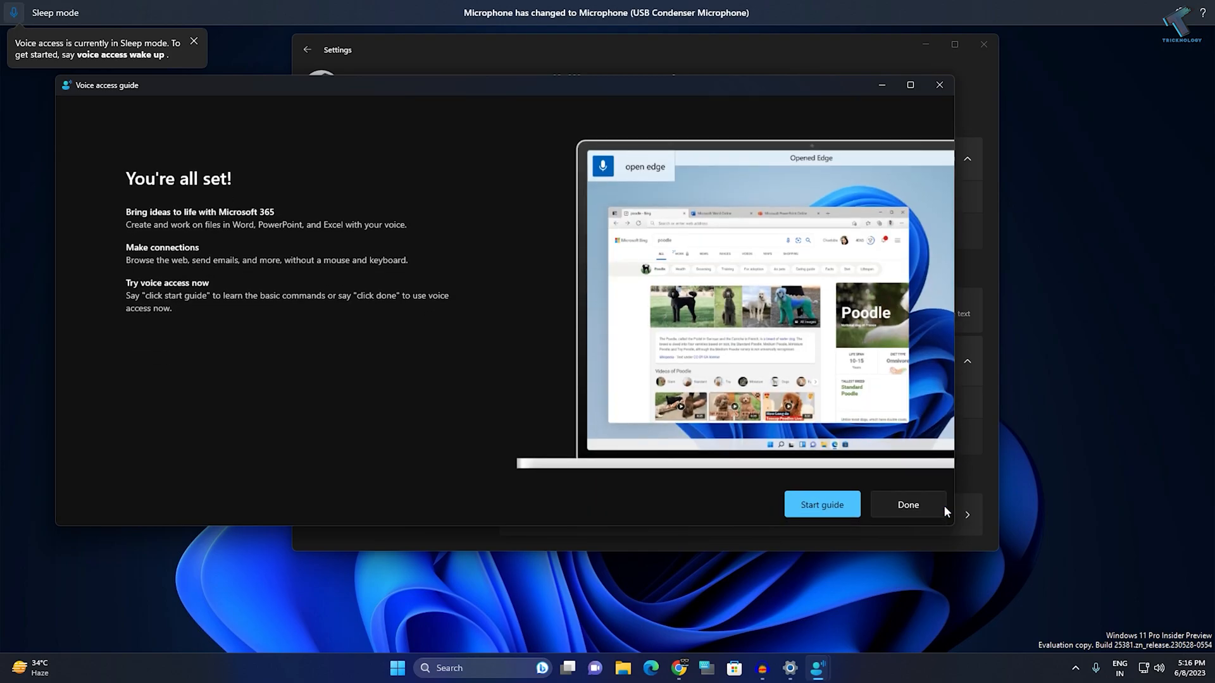
left_click(908, 504)
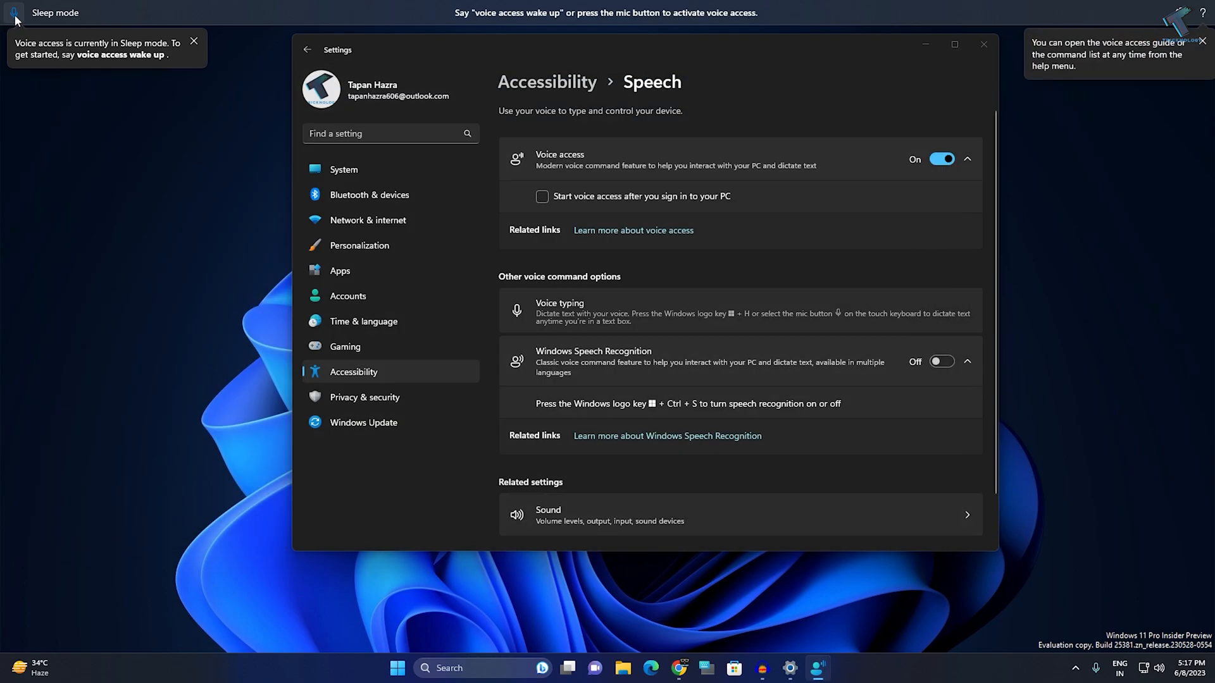
mouse_move(213, 52)
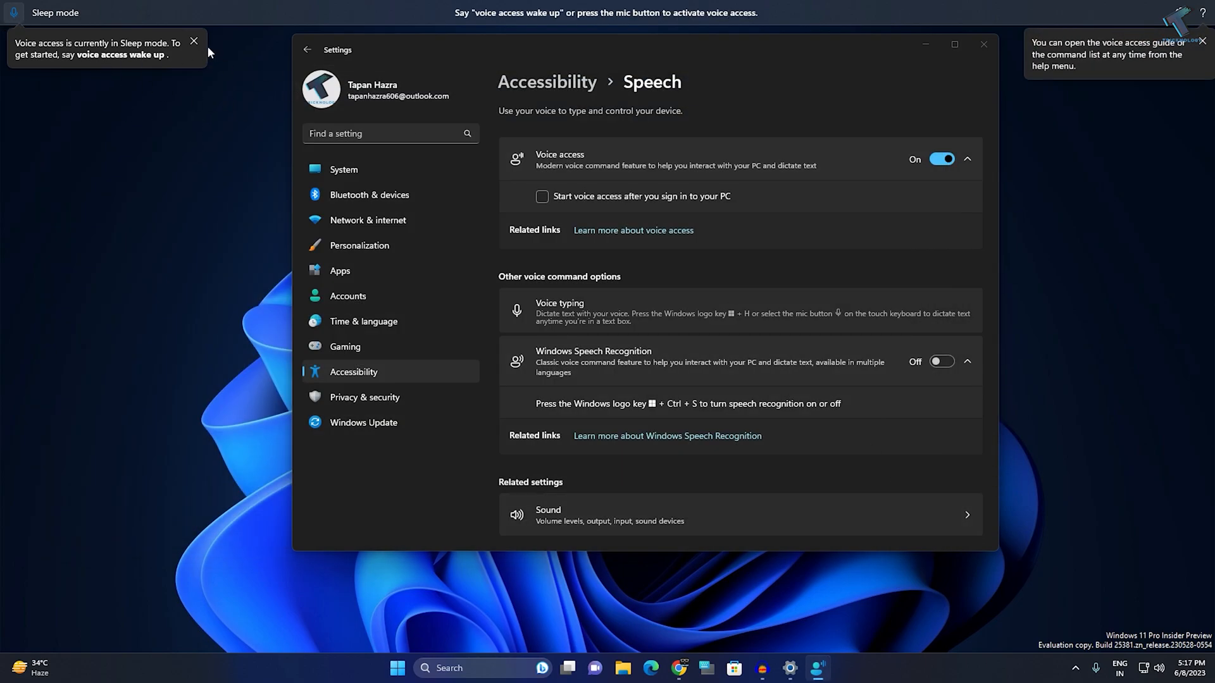
Wake voice access with its bar's microphone button and dictate a test phrase
left_click(193, 41)
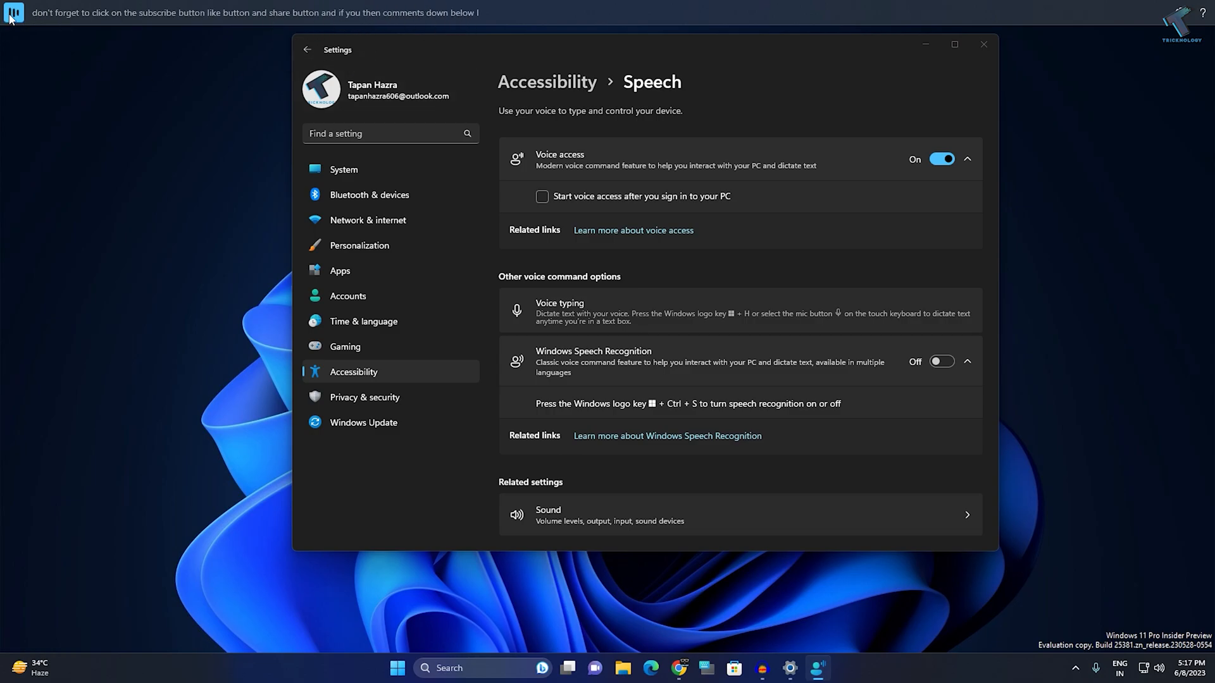
mouse_move(11, 14)
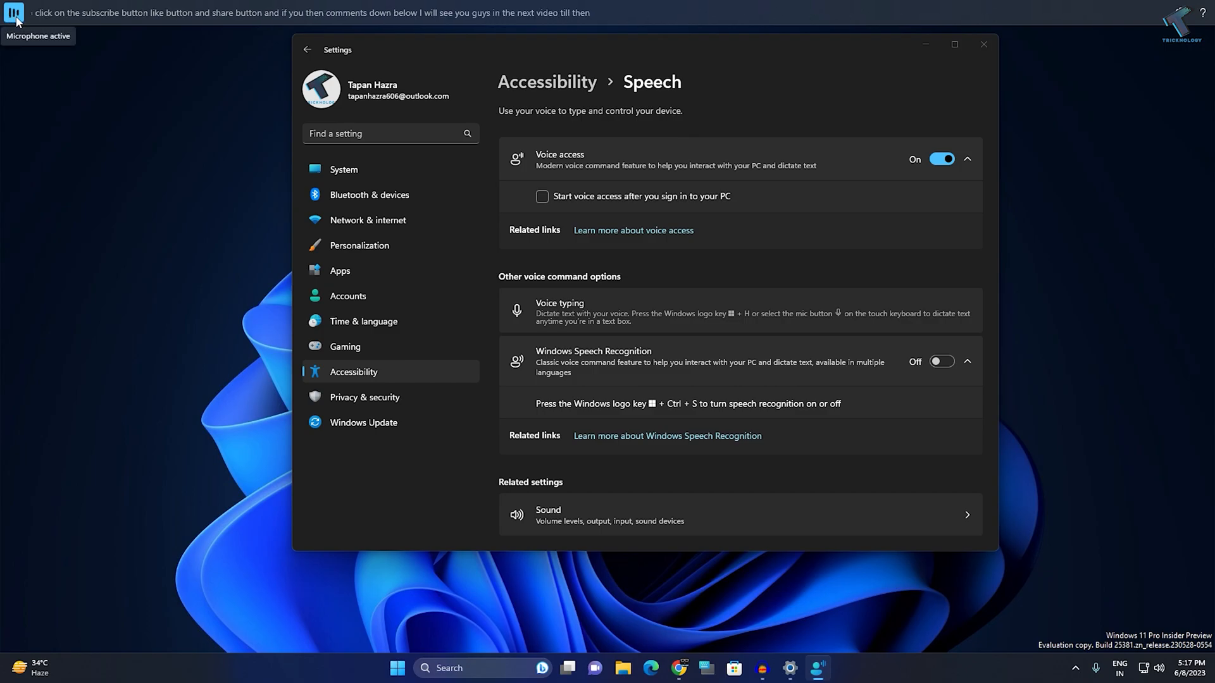